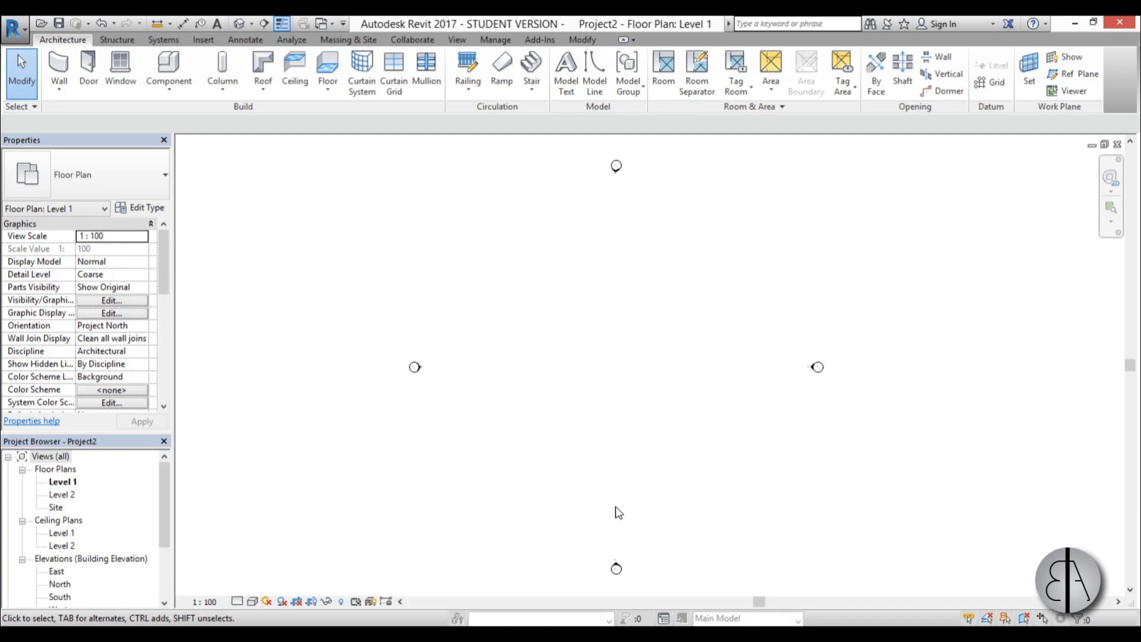
mouse_move(653, 389)
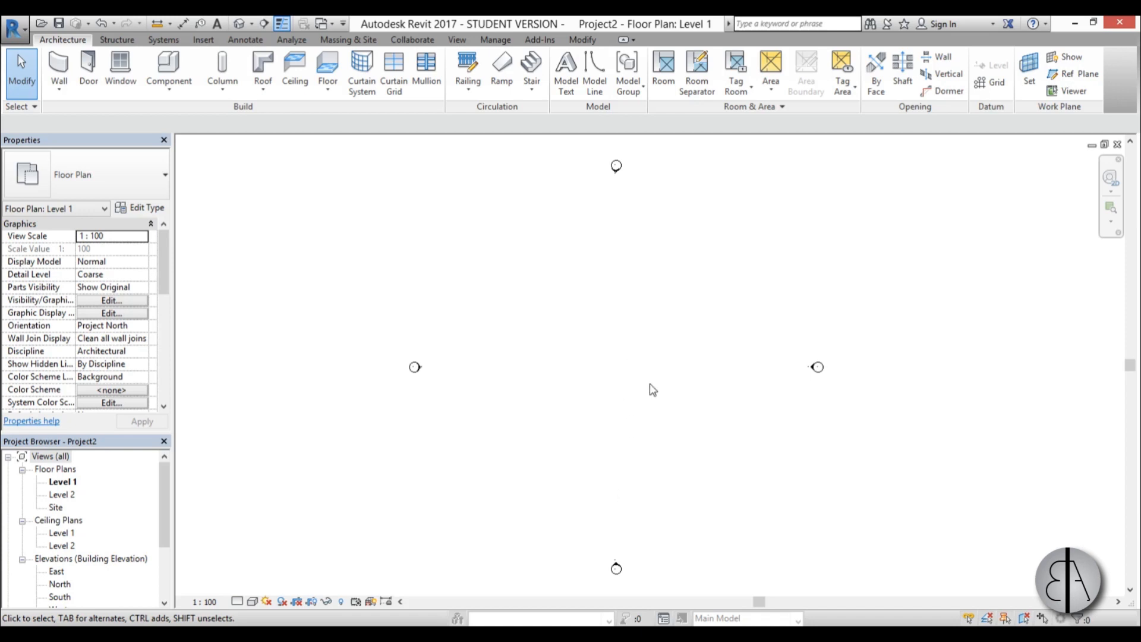
mouse_move(642, 362)
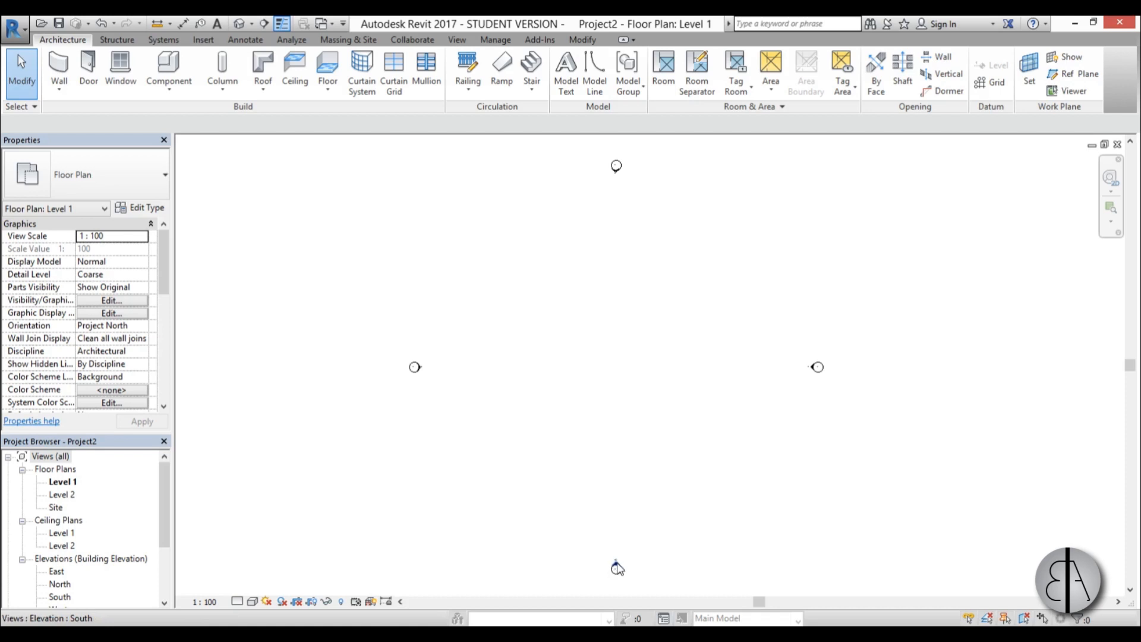
Step: Raise Level 2 to elevation 12 in the South elevation, then return to the Level 1 plan
double_click(60, 596)
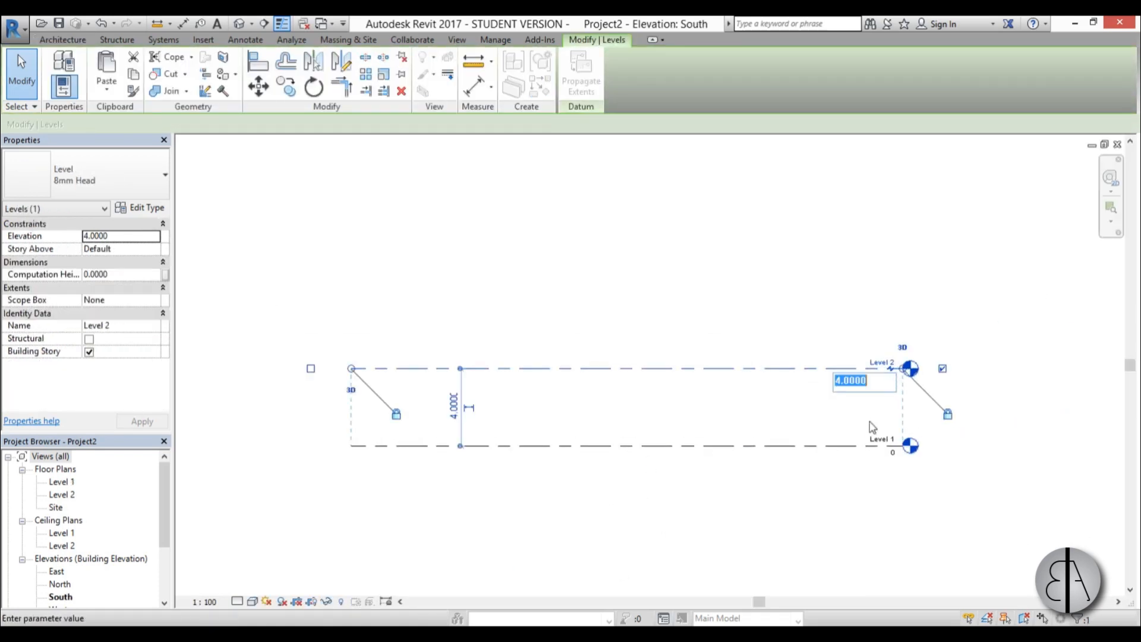
text(12)
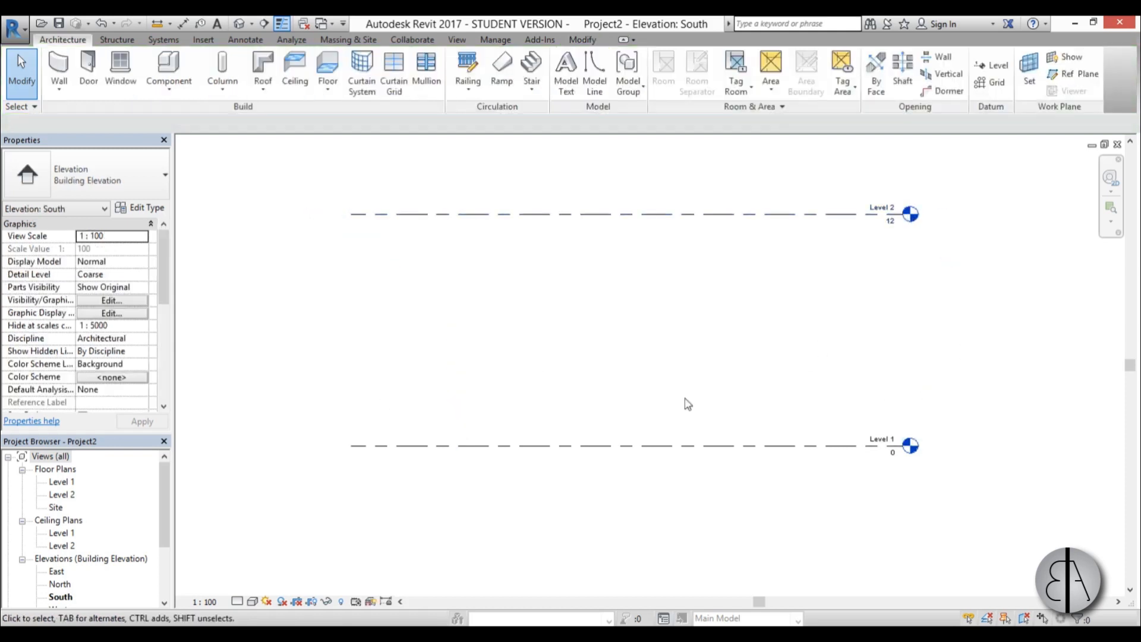
double_click(62, 481)
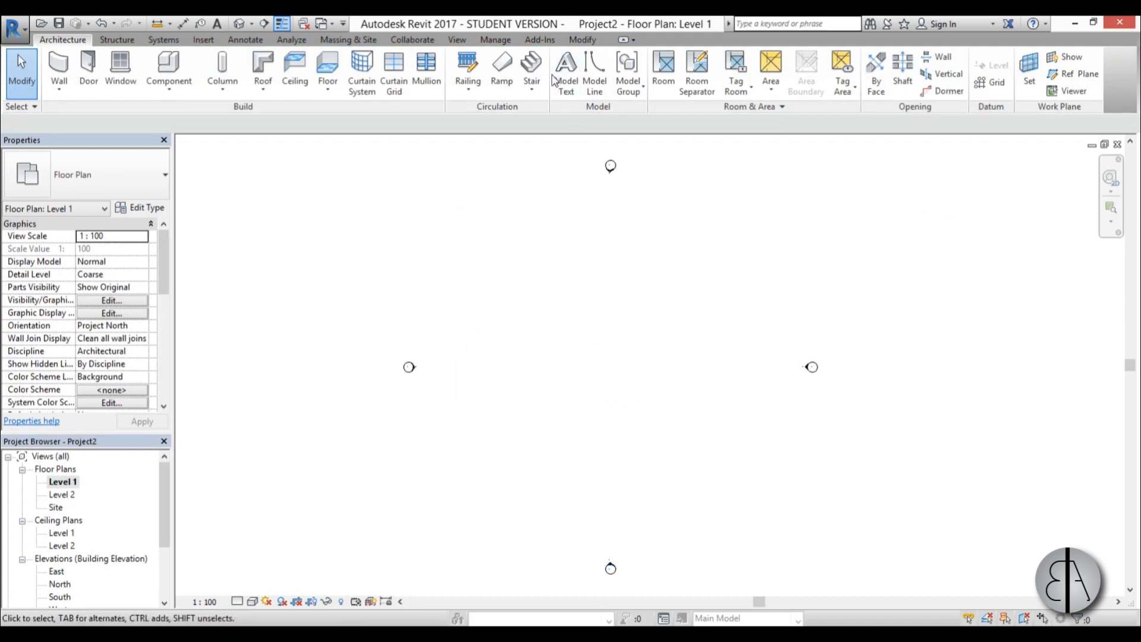
mouse_move(609, 274)
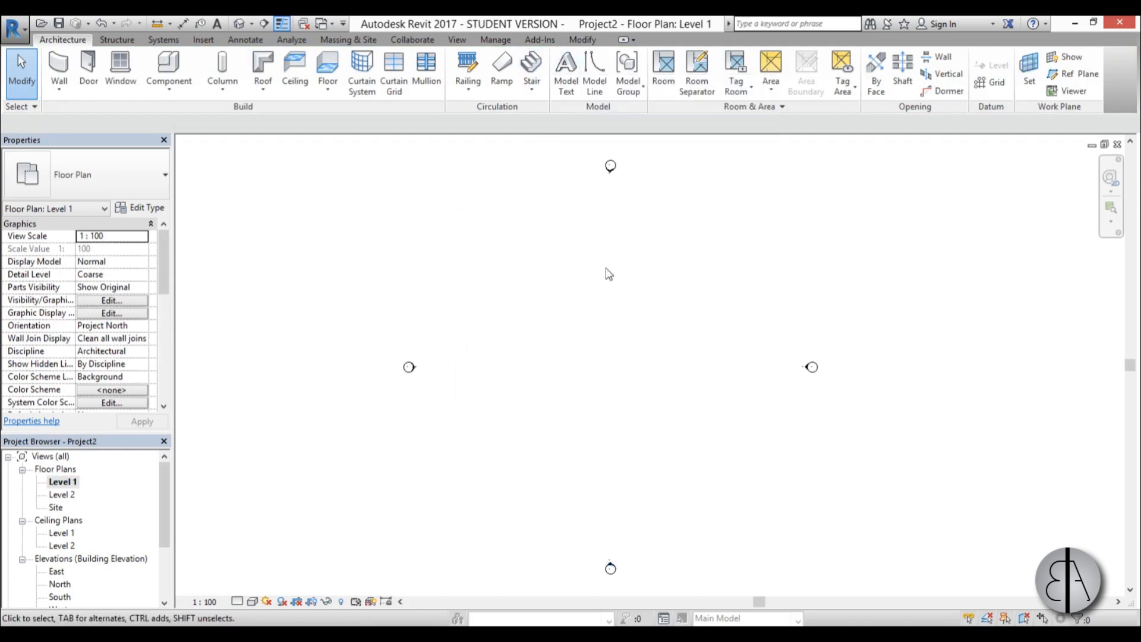
mouse_move(531, 67)
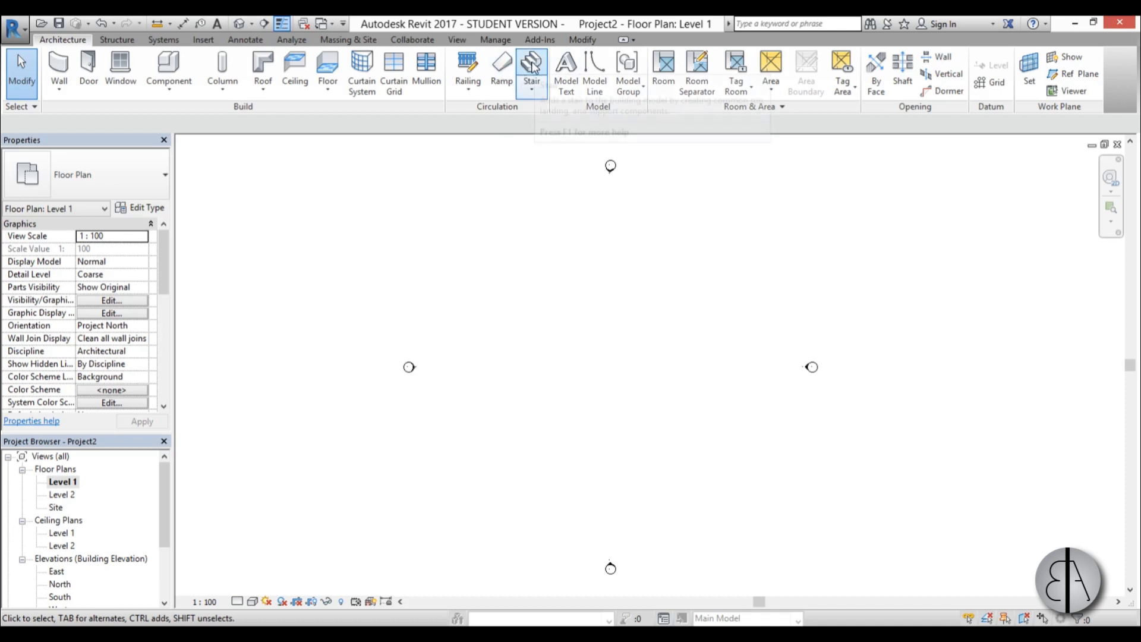
Step: Start a new stair and set its type to Cast-In-Place Monolithic Stair
click(532, 68)
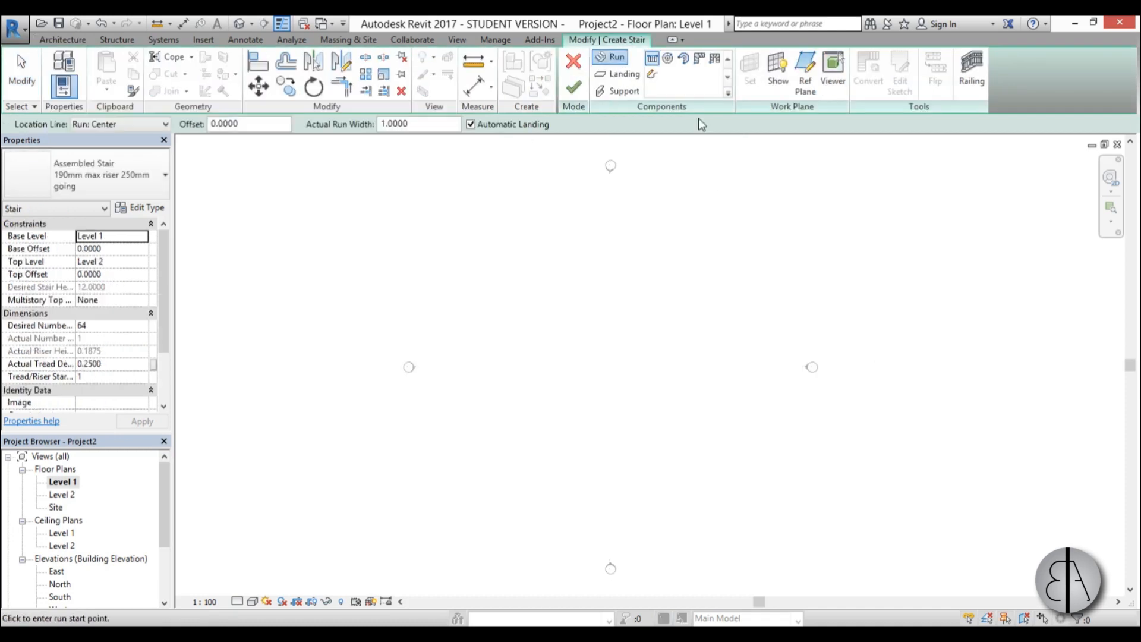
click(165, 174)
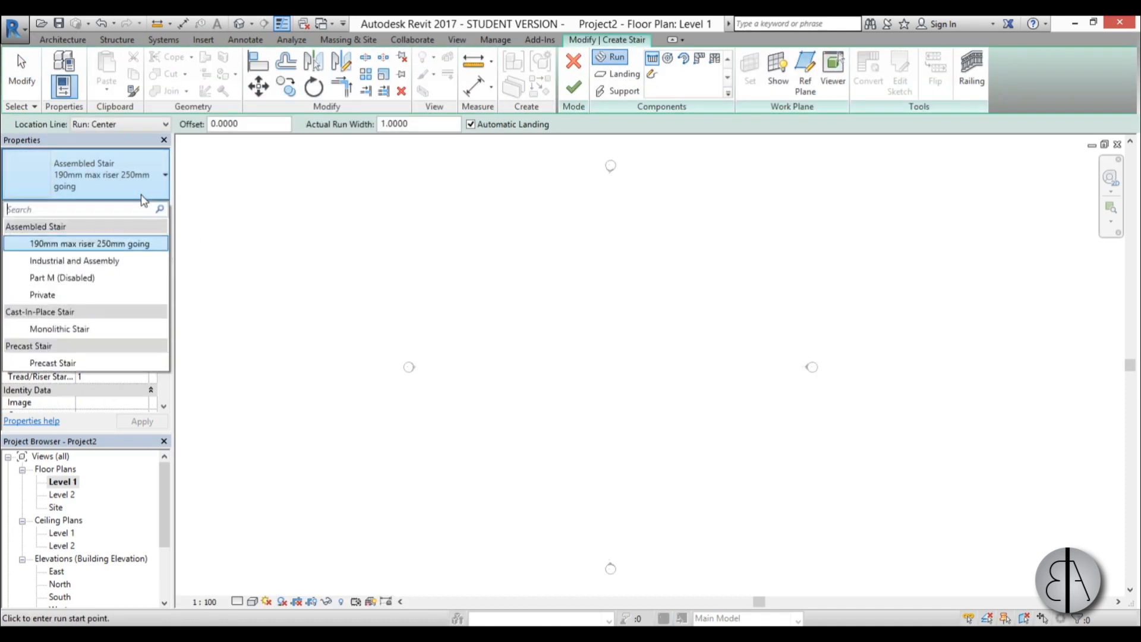
click(59, 329)
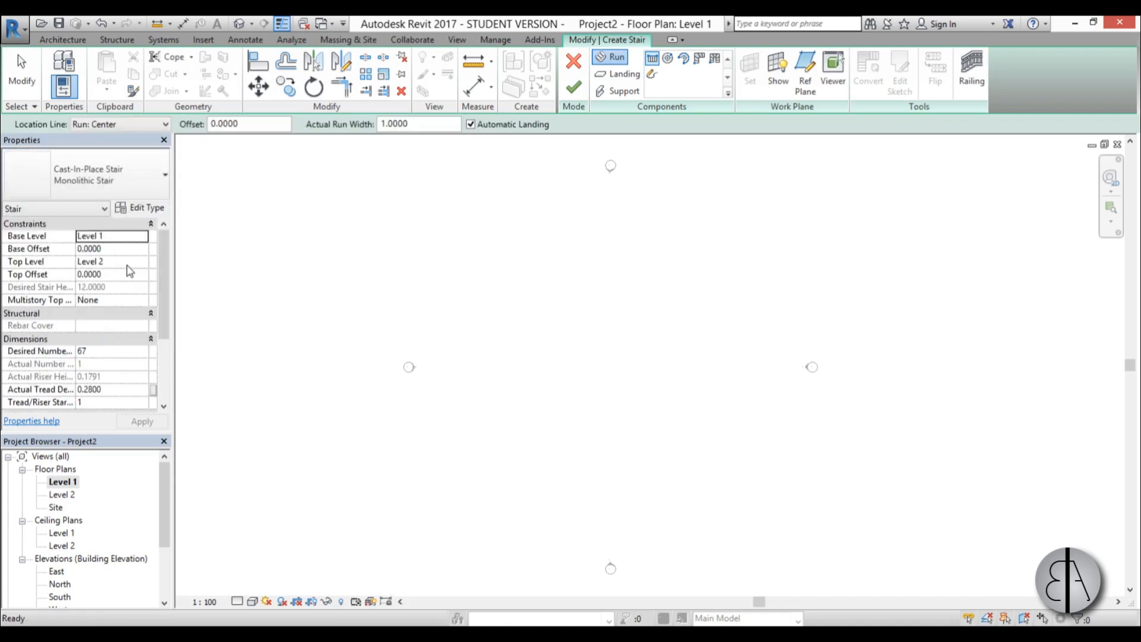
mouse_move(145, 238)
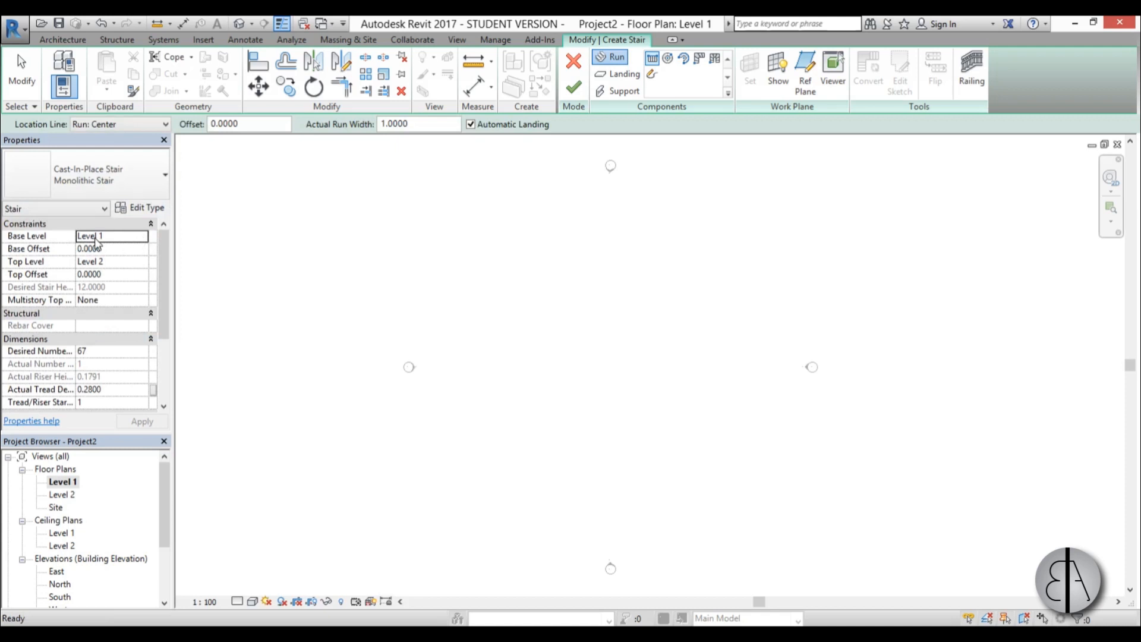
mouse_move(109, 362)
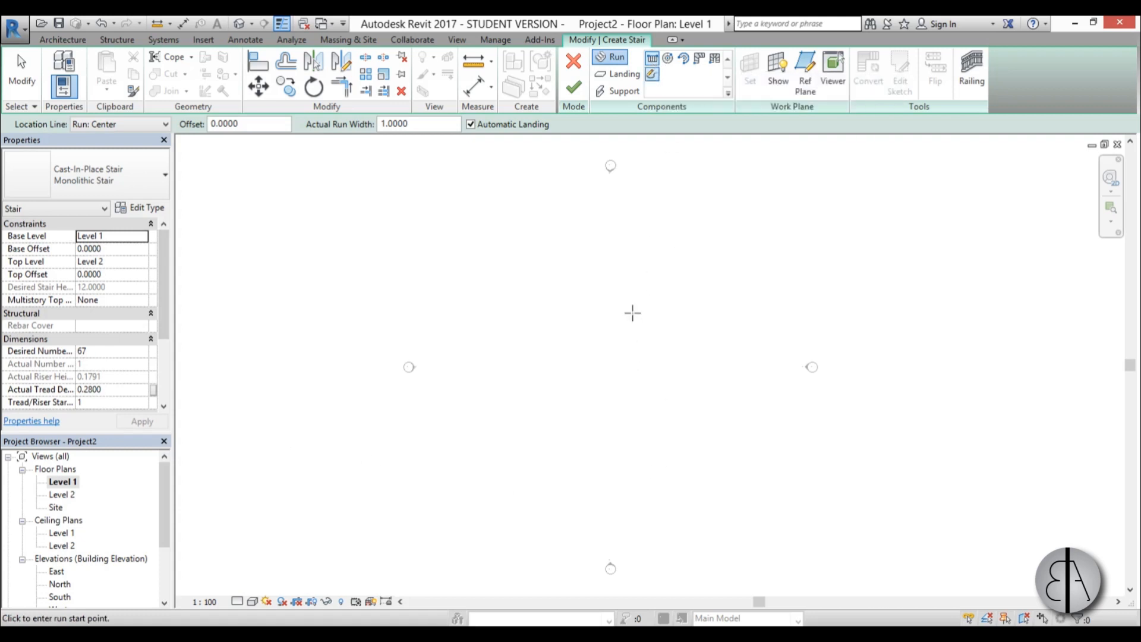
mouse_move(530, 276)
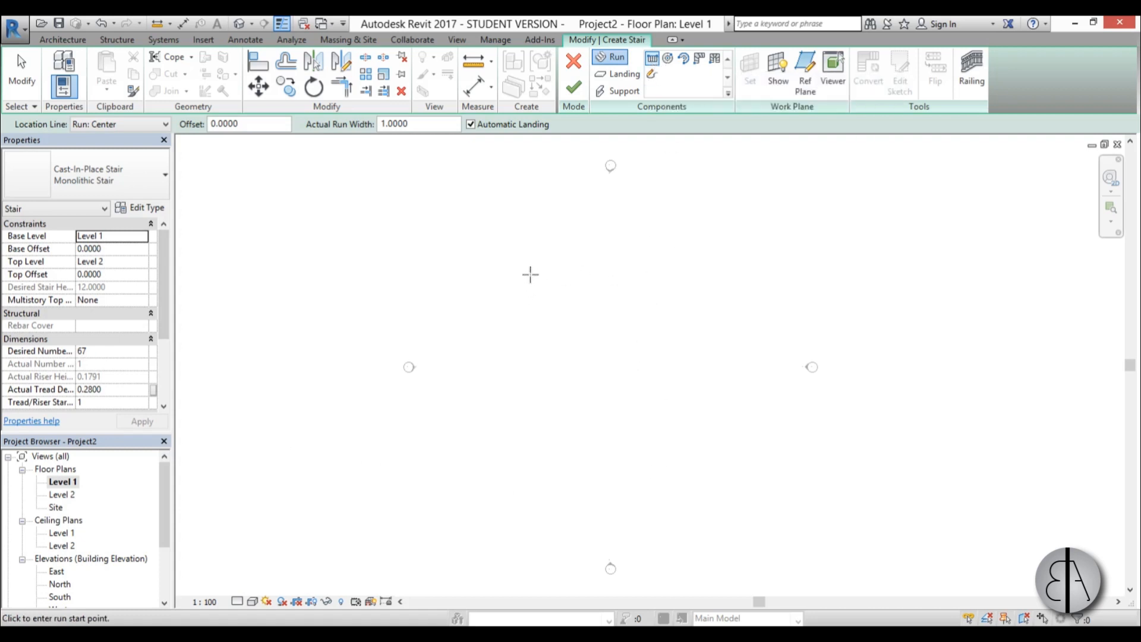
Step: Sketch the zigzag runs using all 67 risers and finish the stair
click(529, 275)
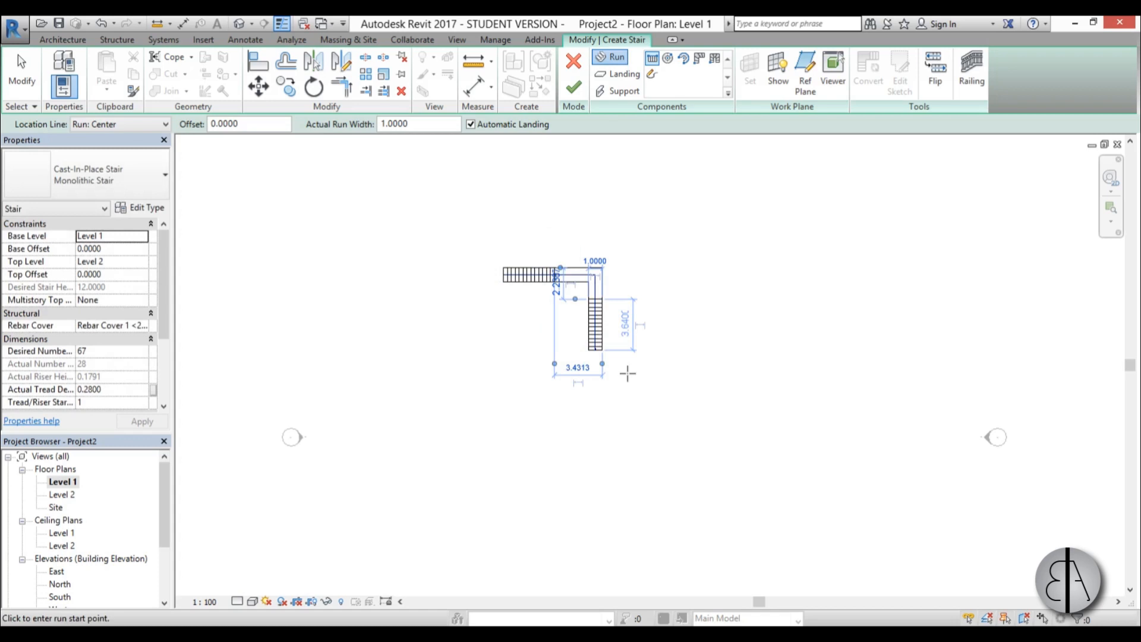
click(695, 413)
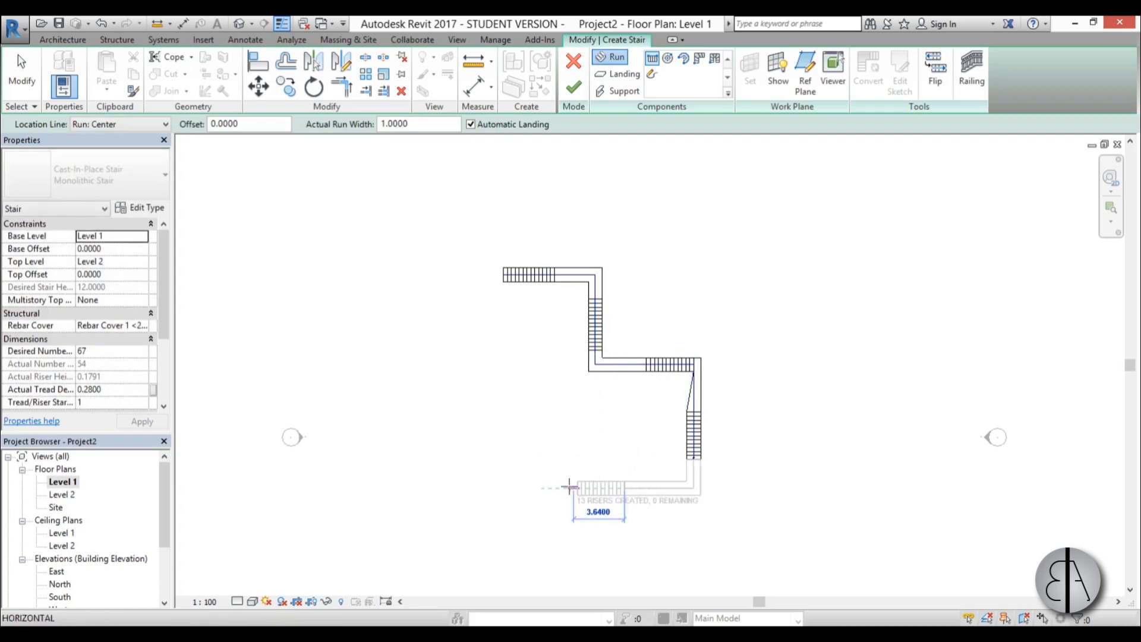
click(575, 88)
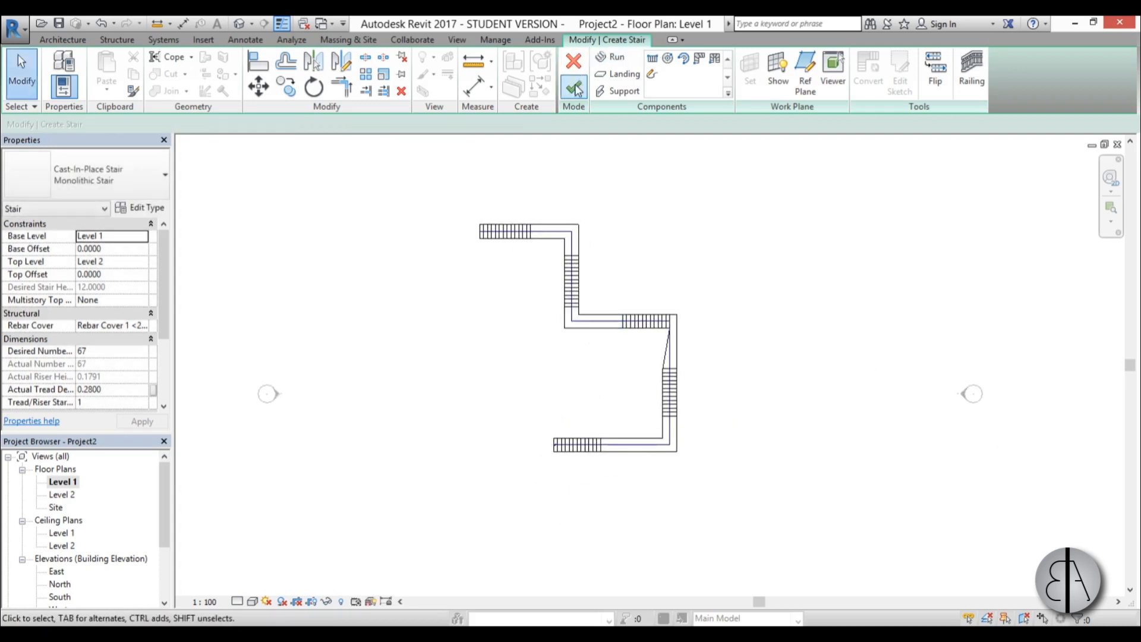
mouse_move(574, 88)
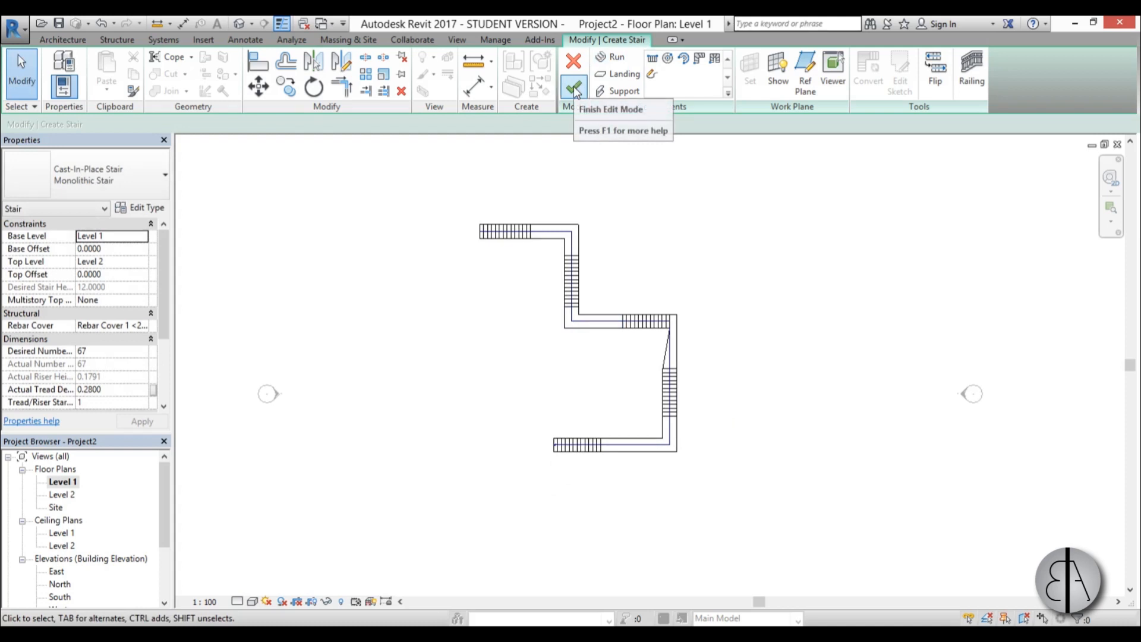
click(574, 88)
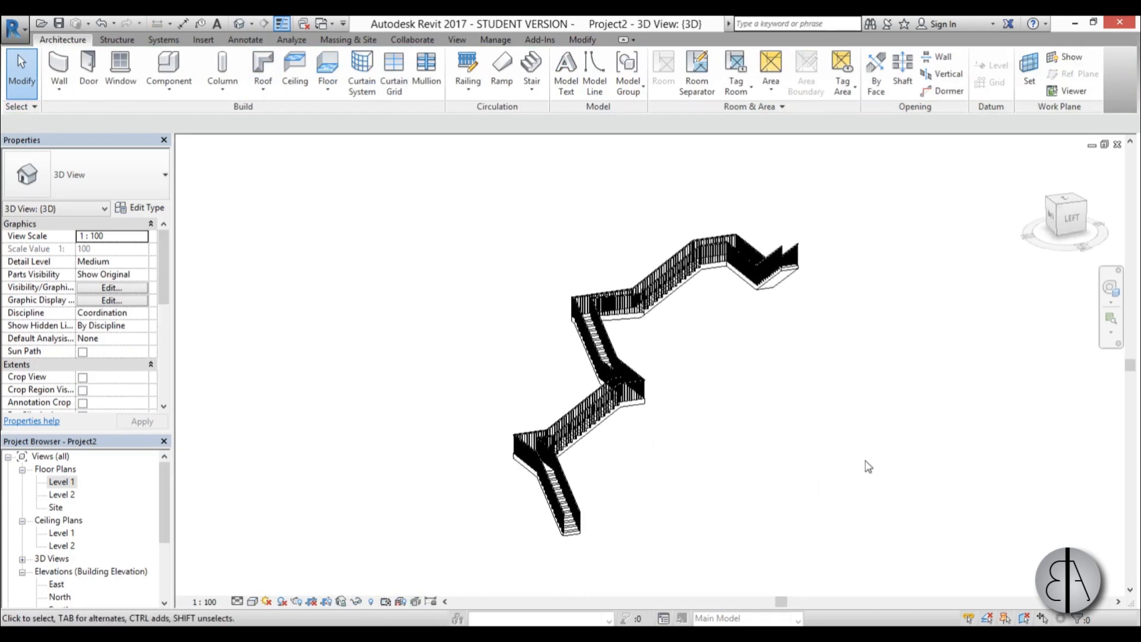
Step: Delete the stair railings and select the bare concrete staircase
click(253, 601)
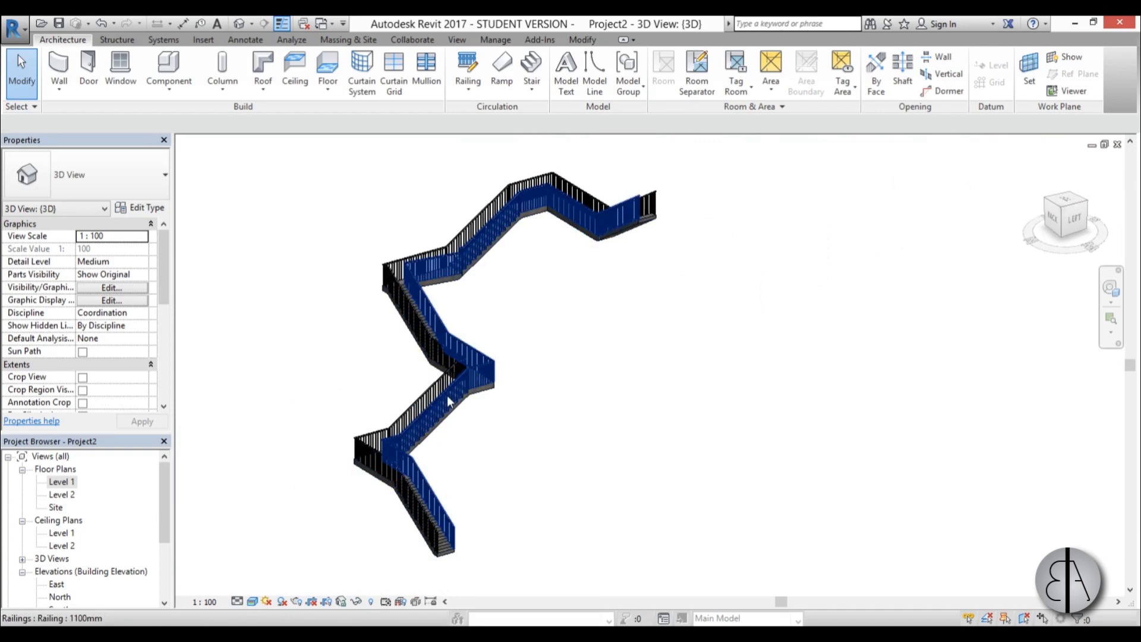
click(448, 400)
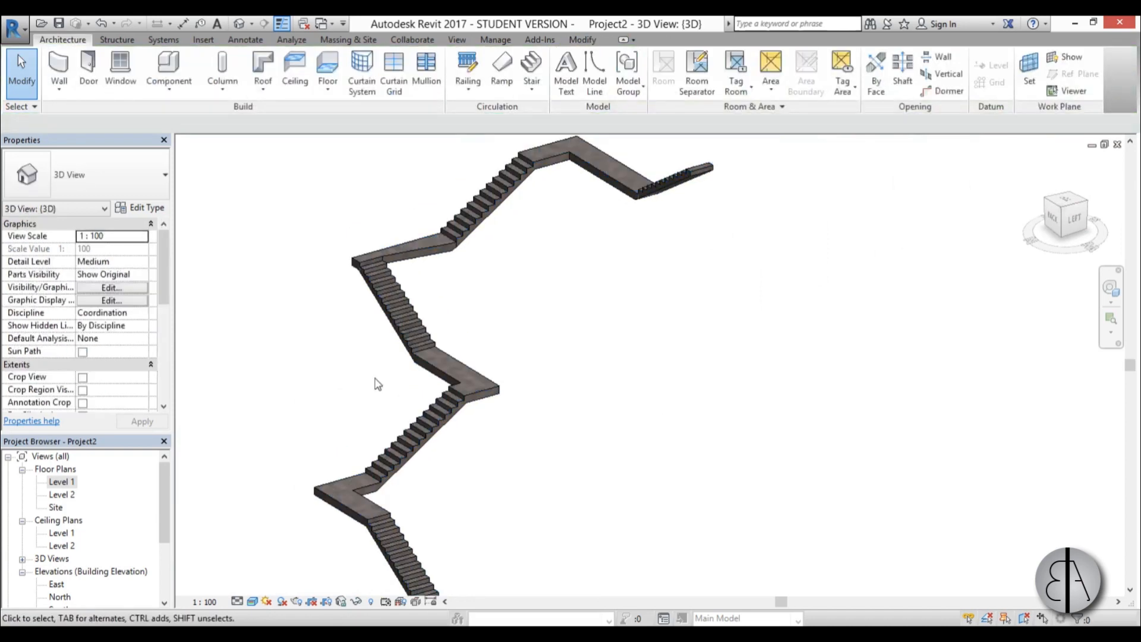
click(444, 347)
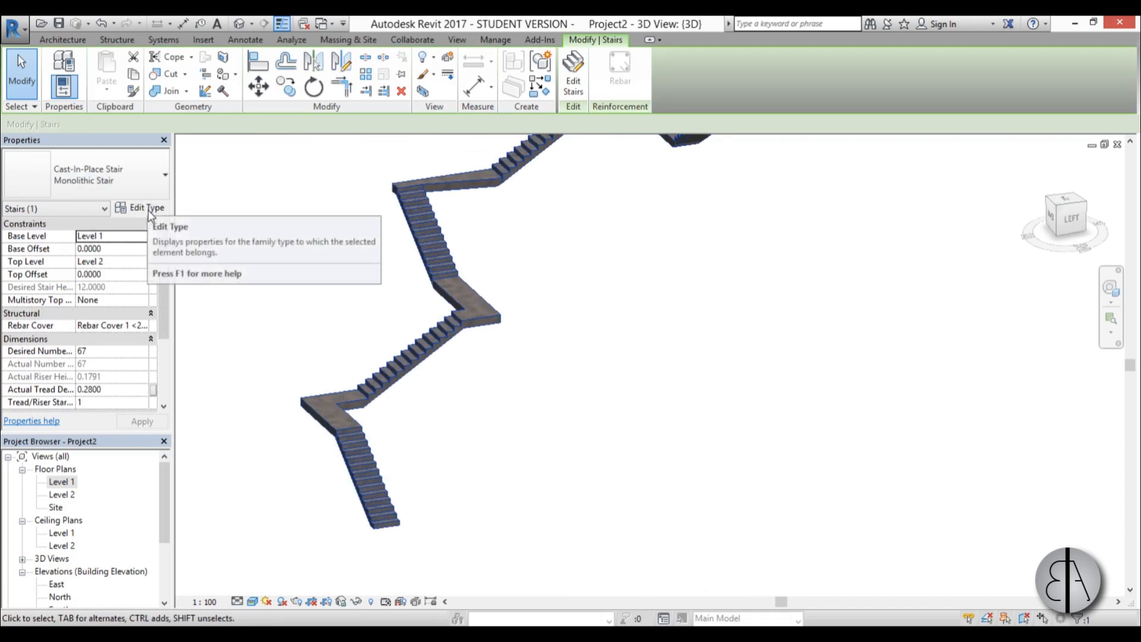
Step: Set the right support to Stringer (Closed) with a stringer total depth of 1.1
click(145, 208)
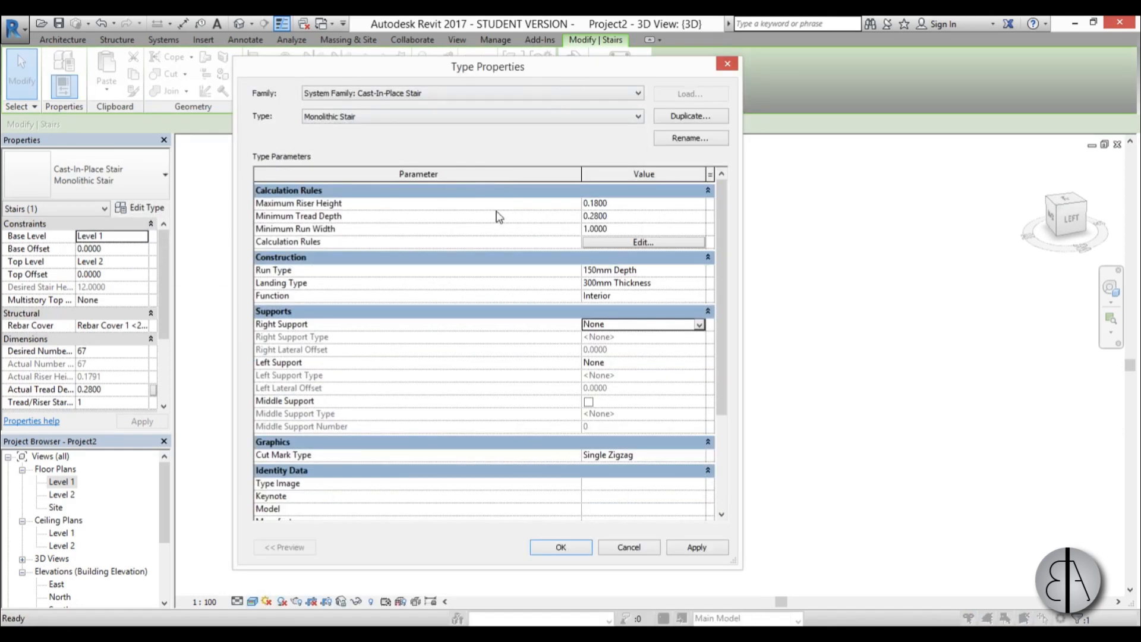
mouse_move(275, 371)
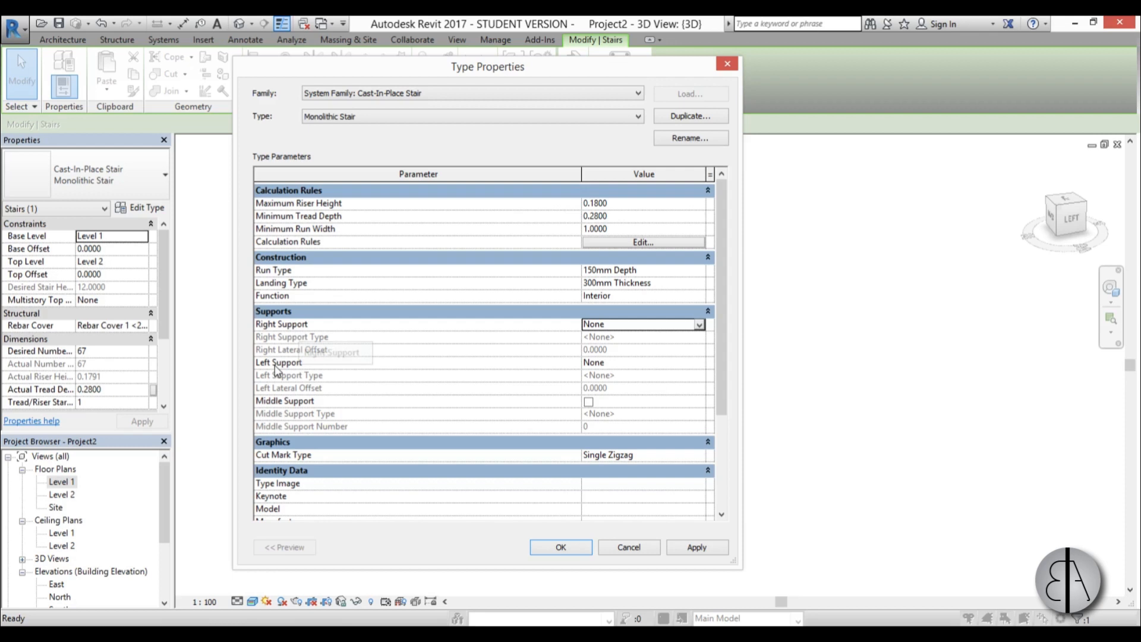
click(697, 324)
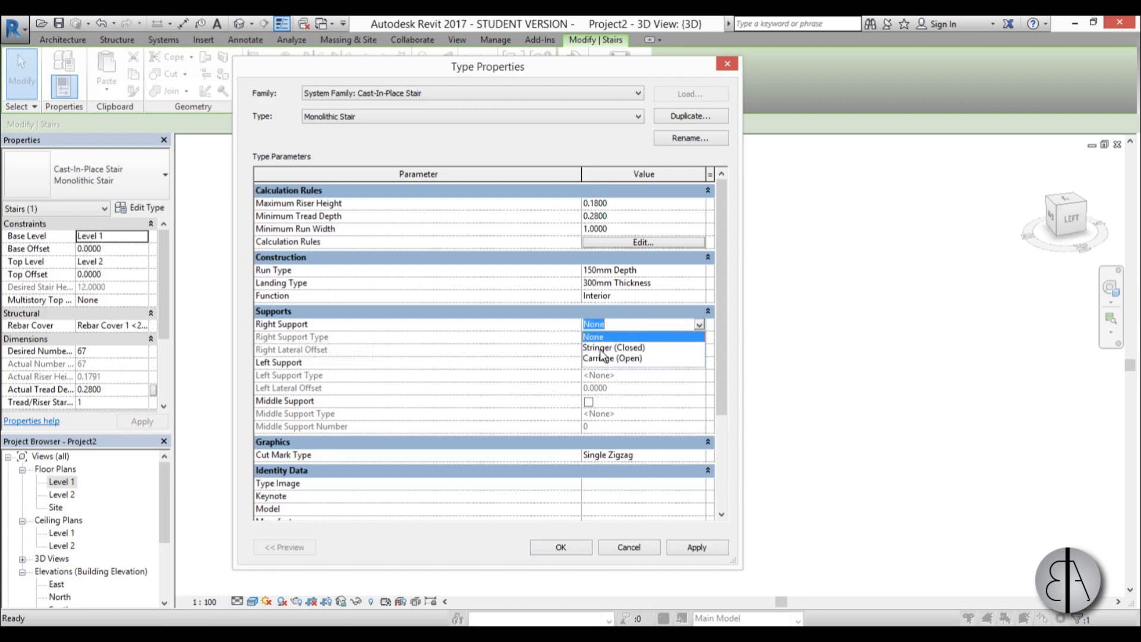
click(639, 348)
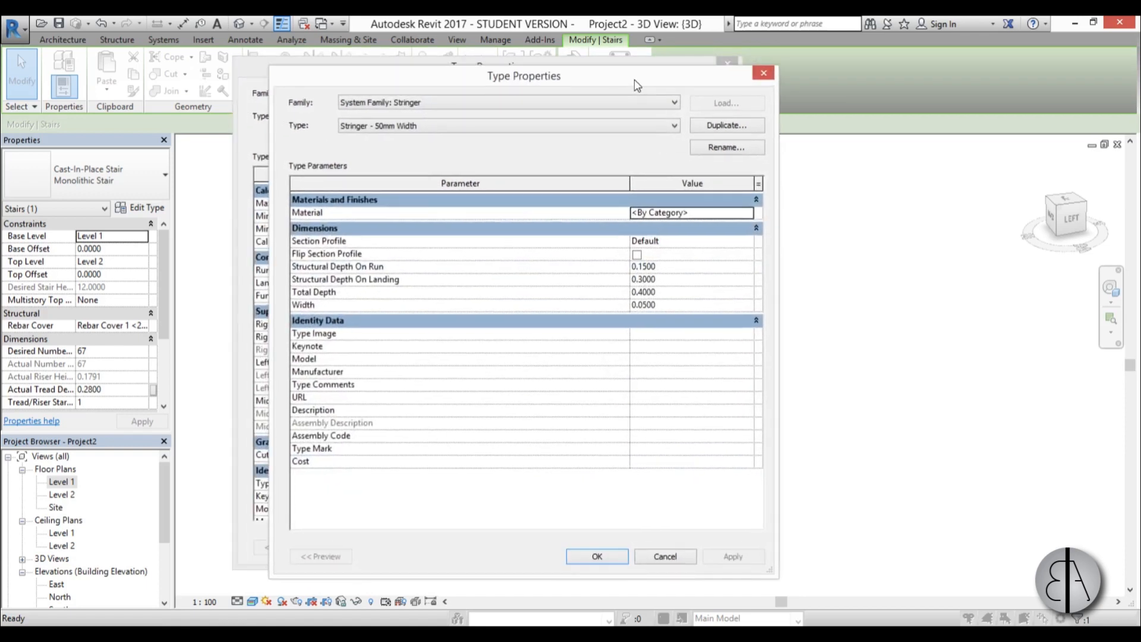
mouse_move(681, 297)
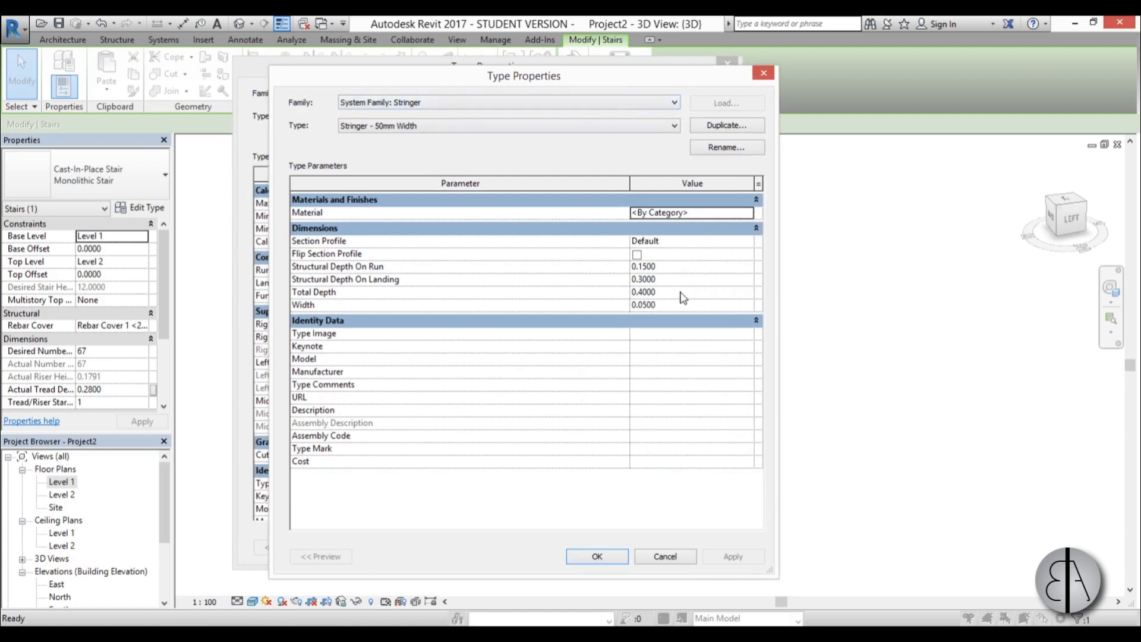
mouse_move(324, 304)
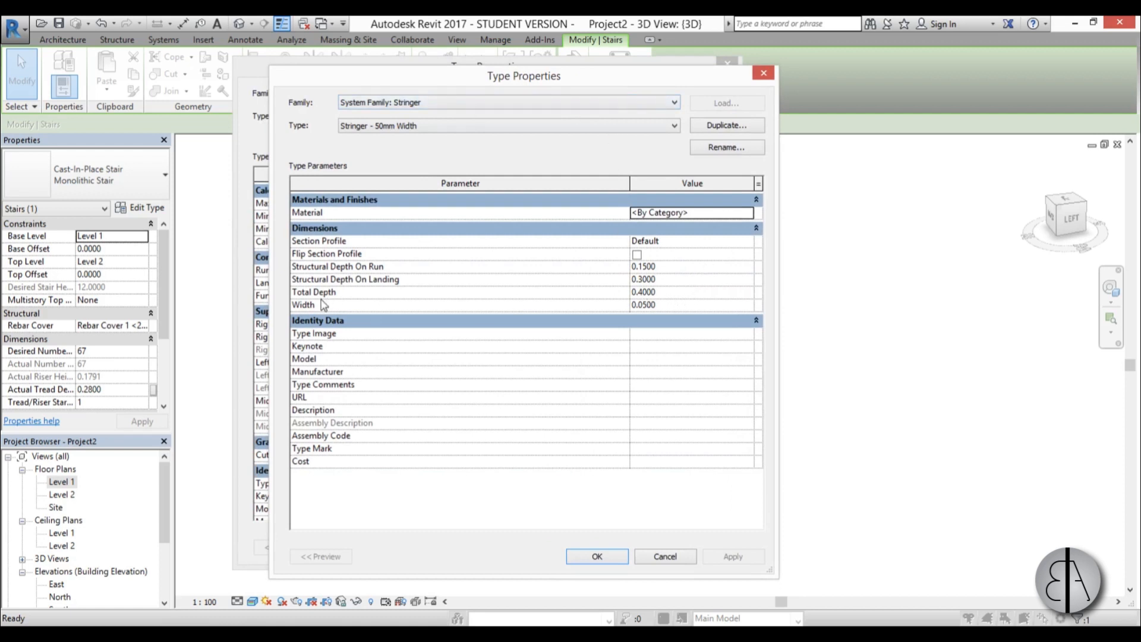
mouse_move(655, 305)
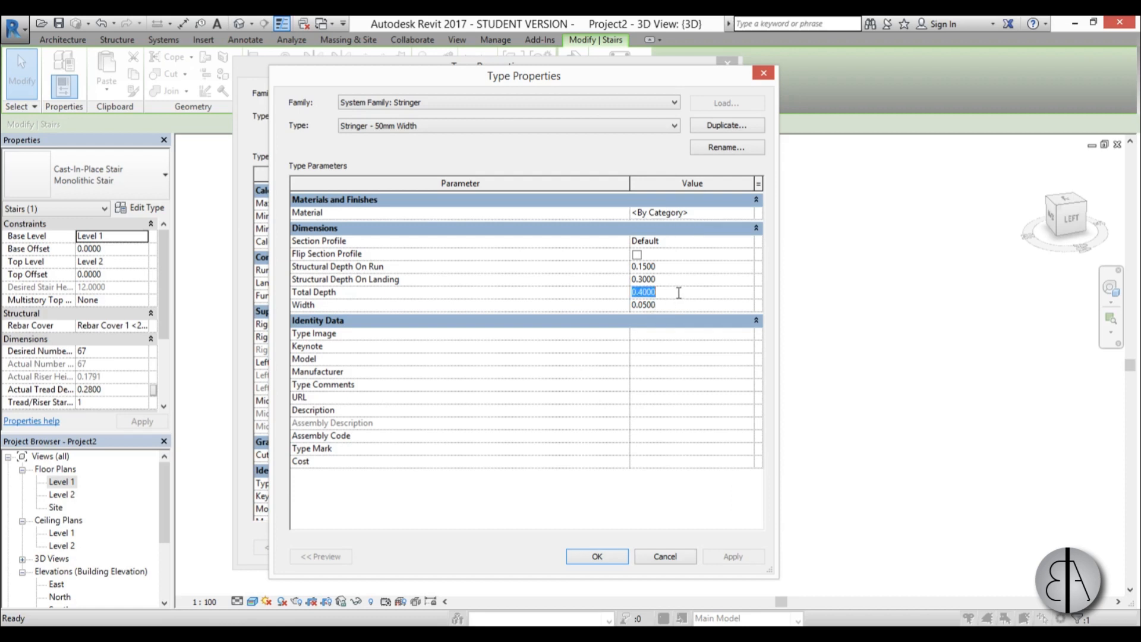
text(1)
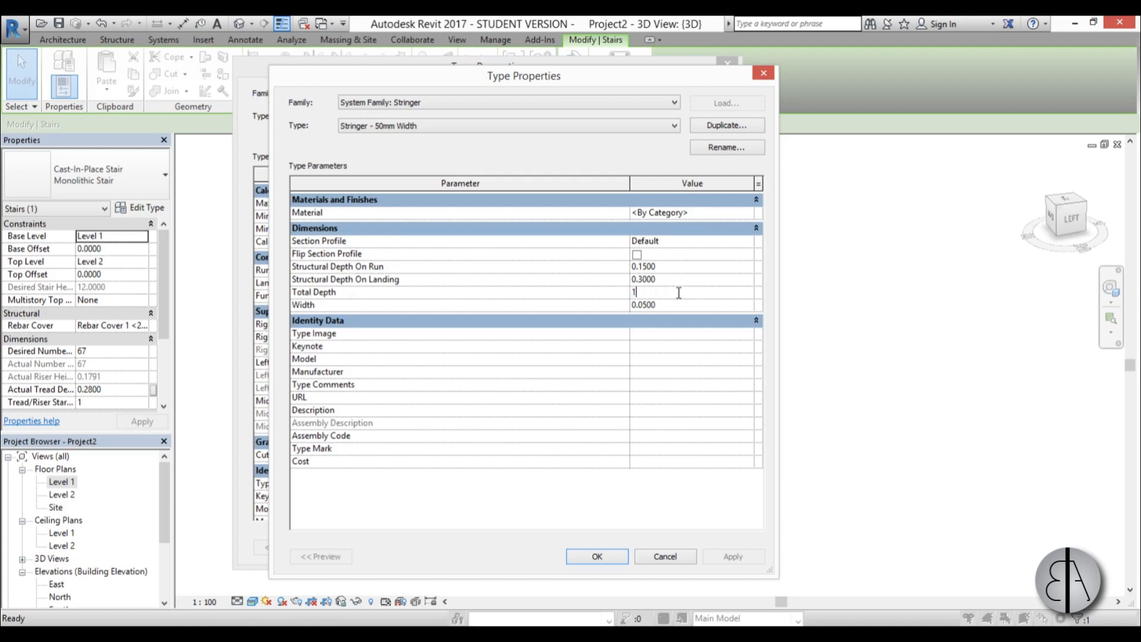
text(.1)
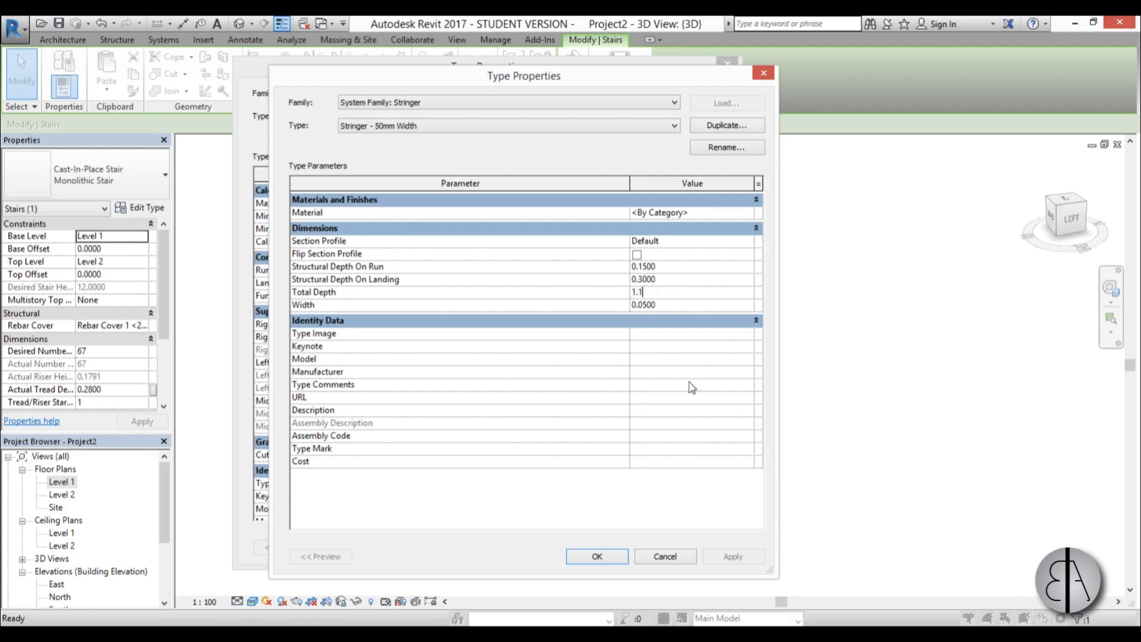
mouse_move(621, 234)
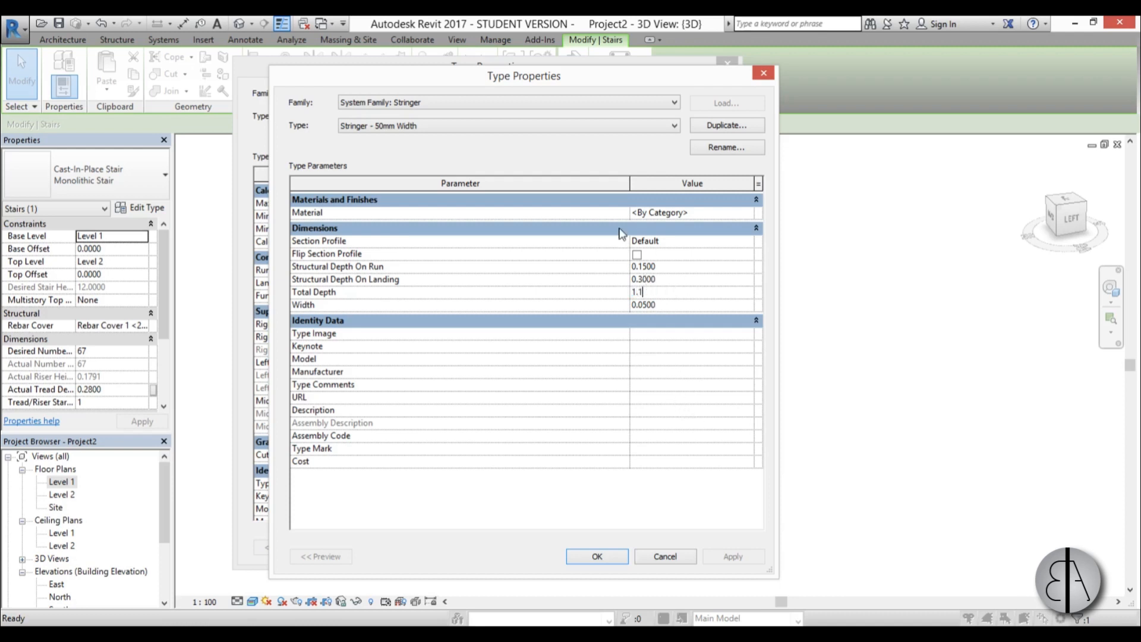
click(688, 213)
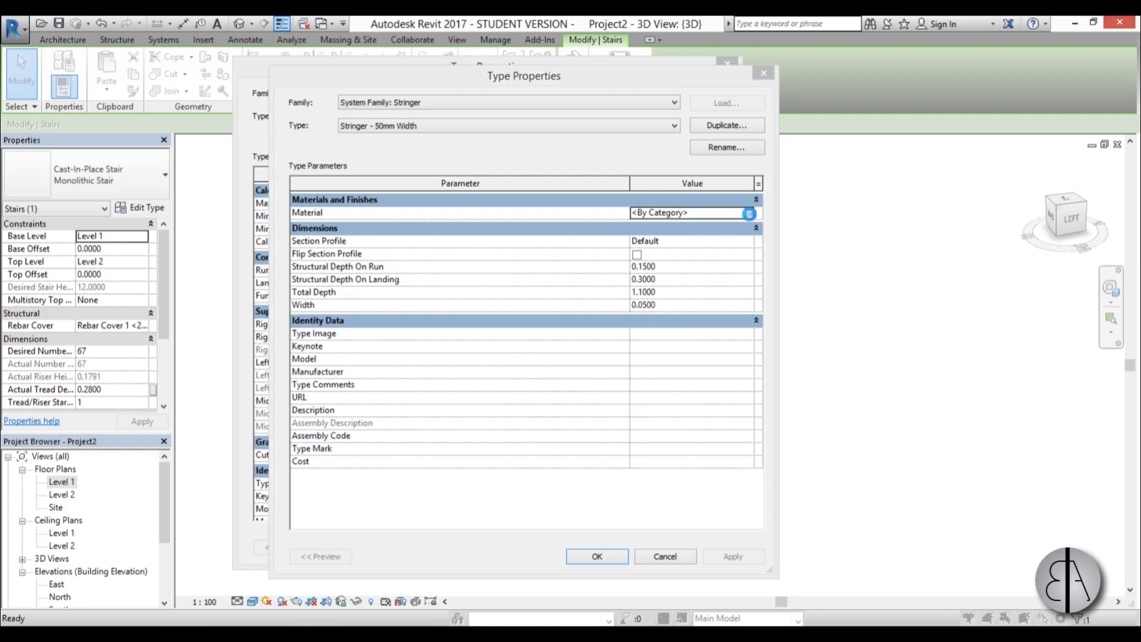
Step: Assign Concrete, Cast In Situ to the stringer type from the Material Browser
click(749, 213)
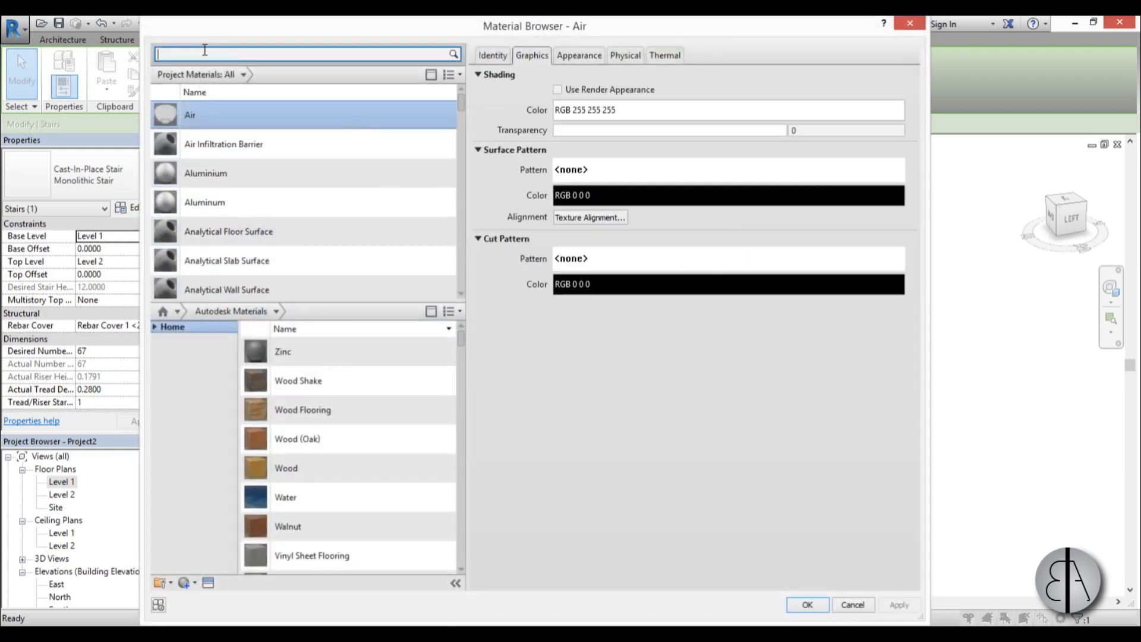
text(conc)
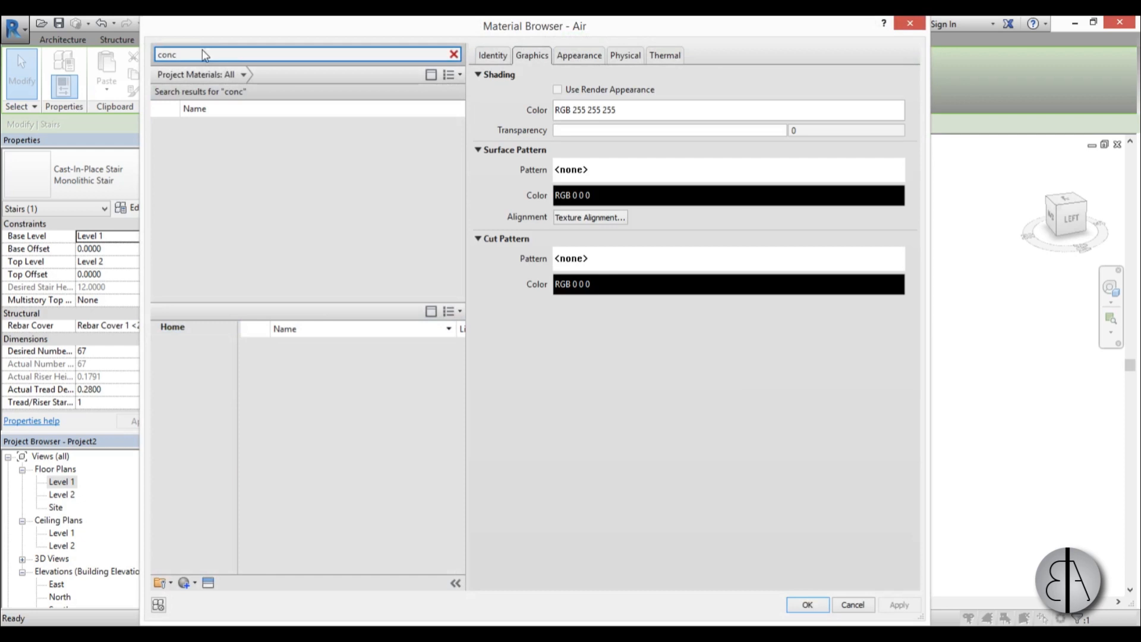
click(222, 189)
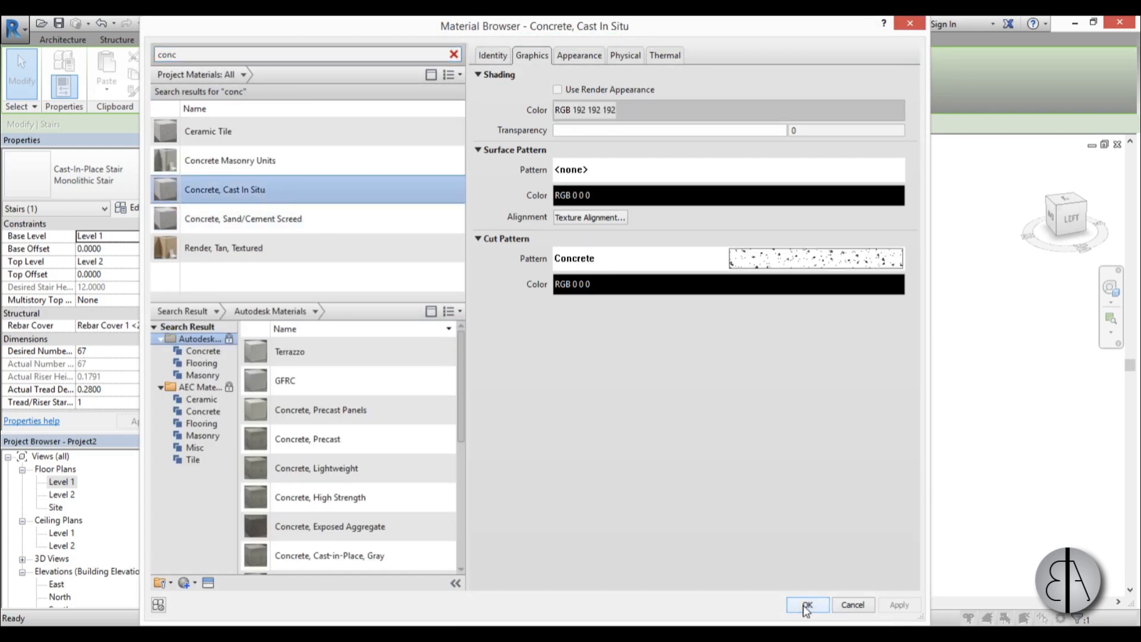
click(807, 605)
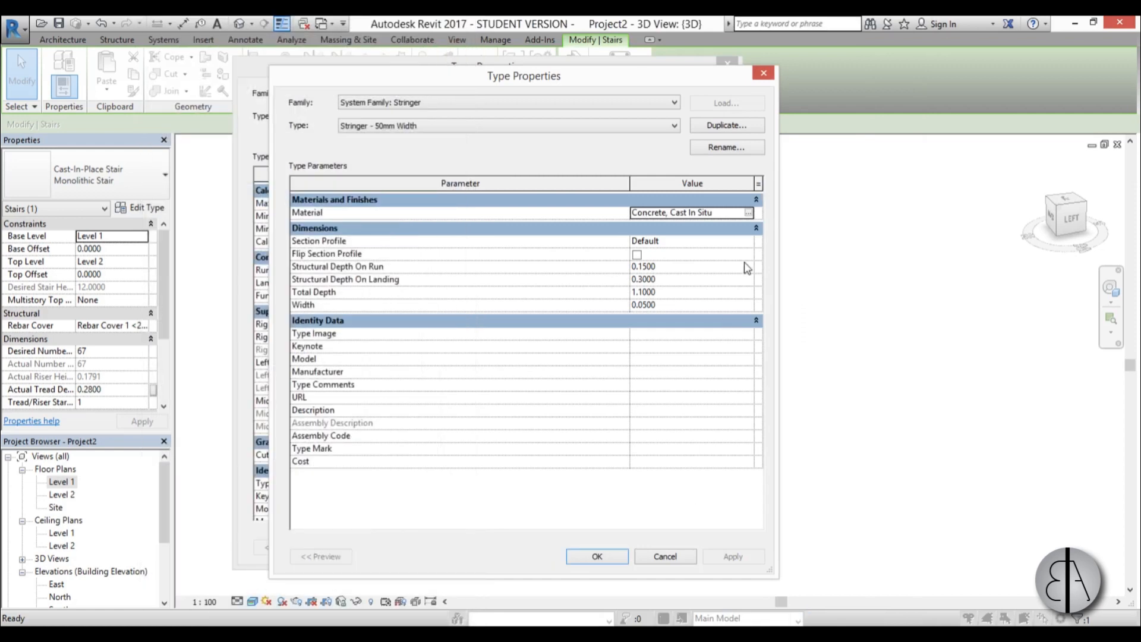
mouse_move(690, 530)
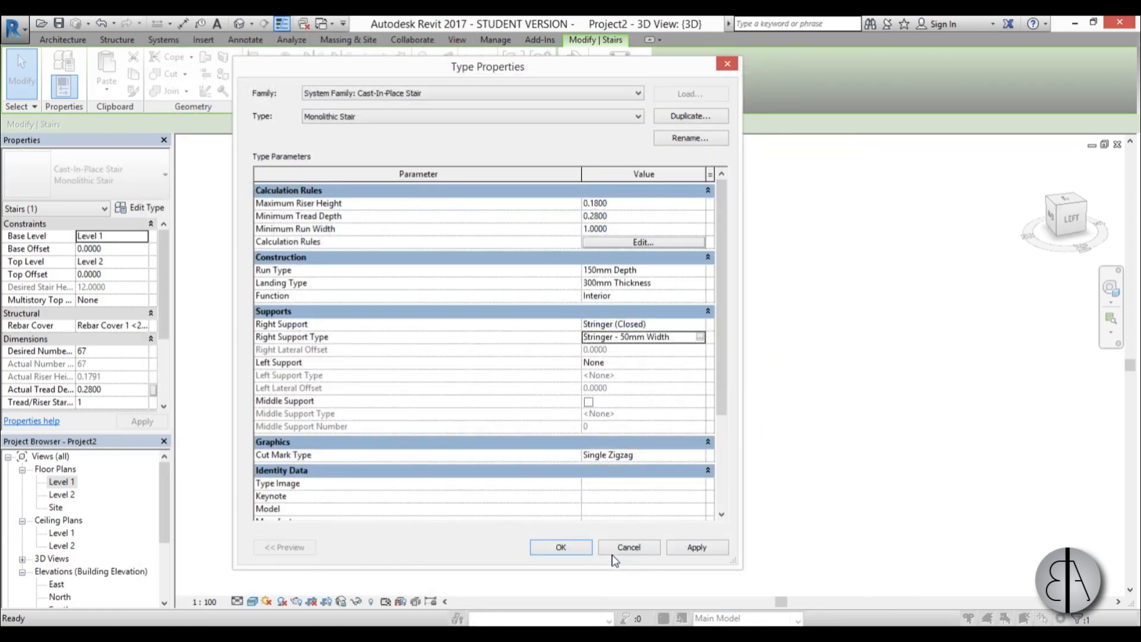
Step: Replace the right support stringer's 0.05 width with a new width value
click(698, 337)
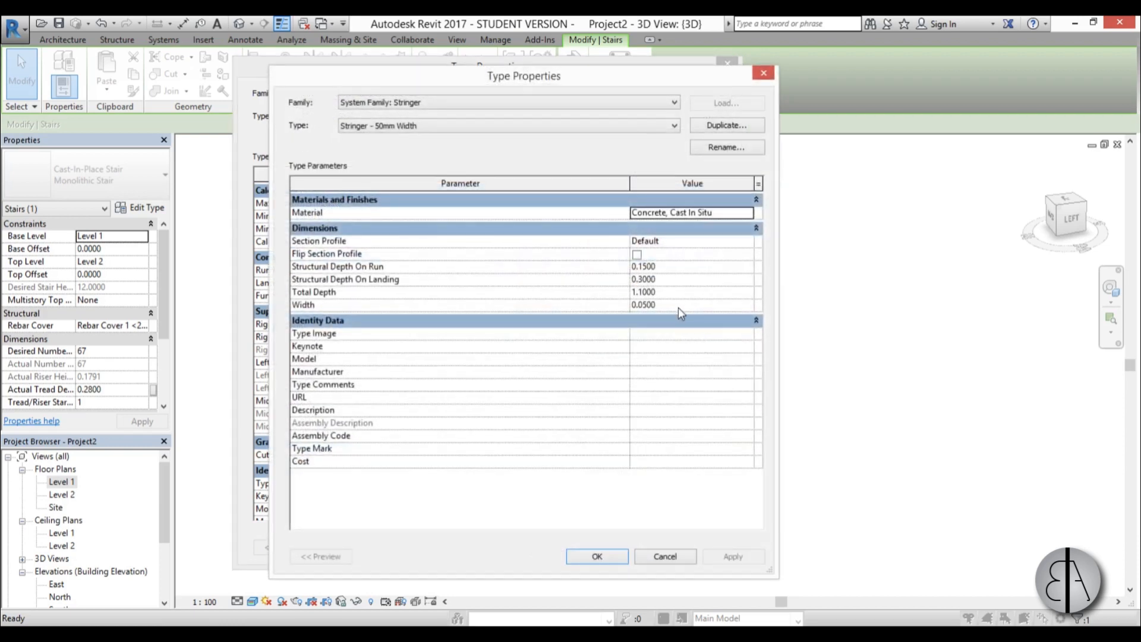
double_click(643, 304)
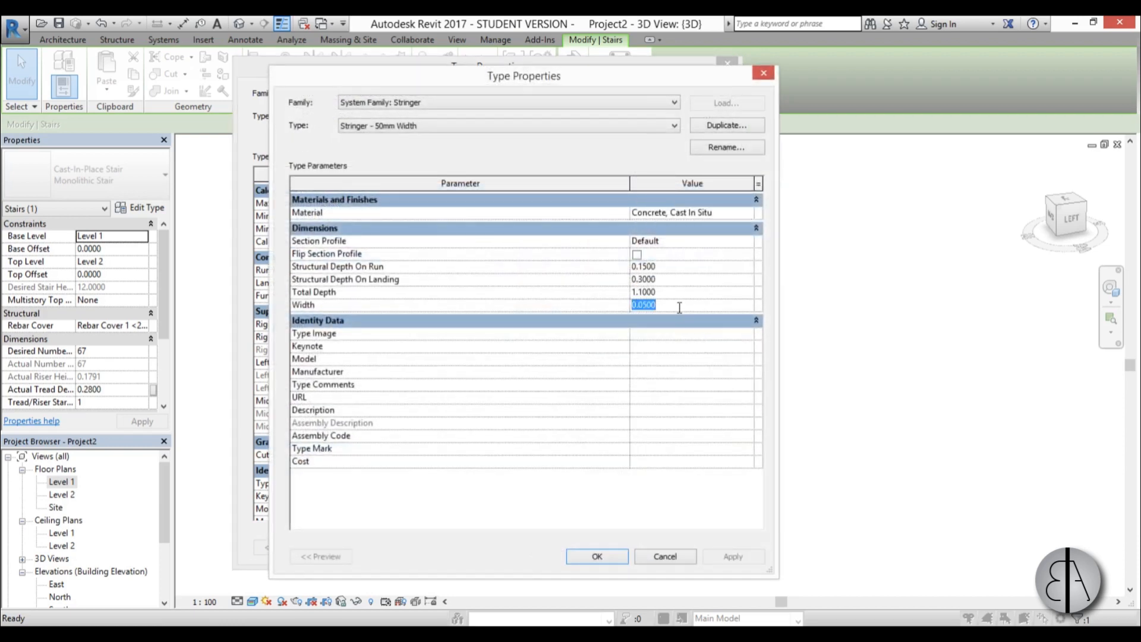
text(0.0)
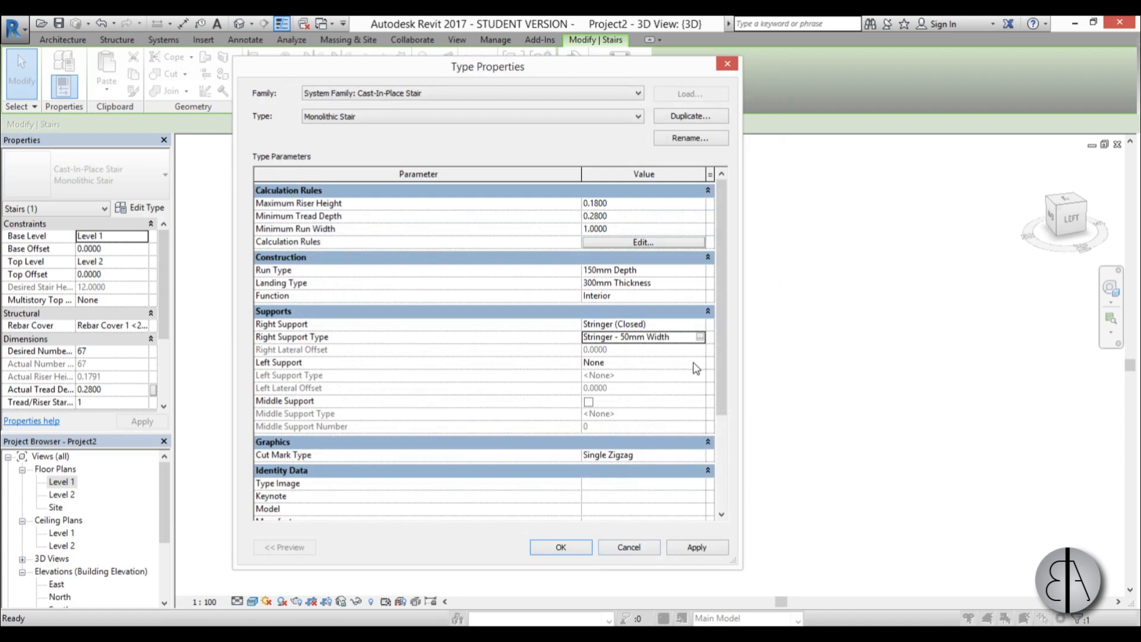
Step: Make the left support a closed stringer too and apply both supports to the stair
click(641, 362)
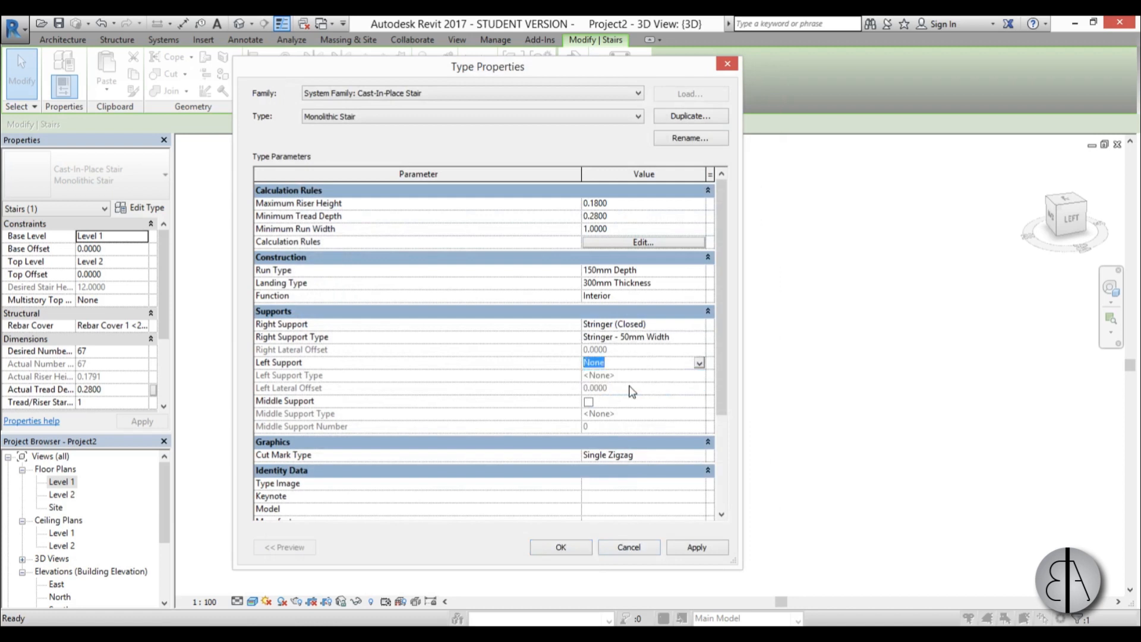
click(641, 363)
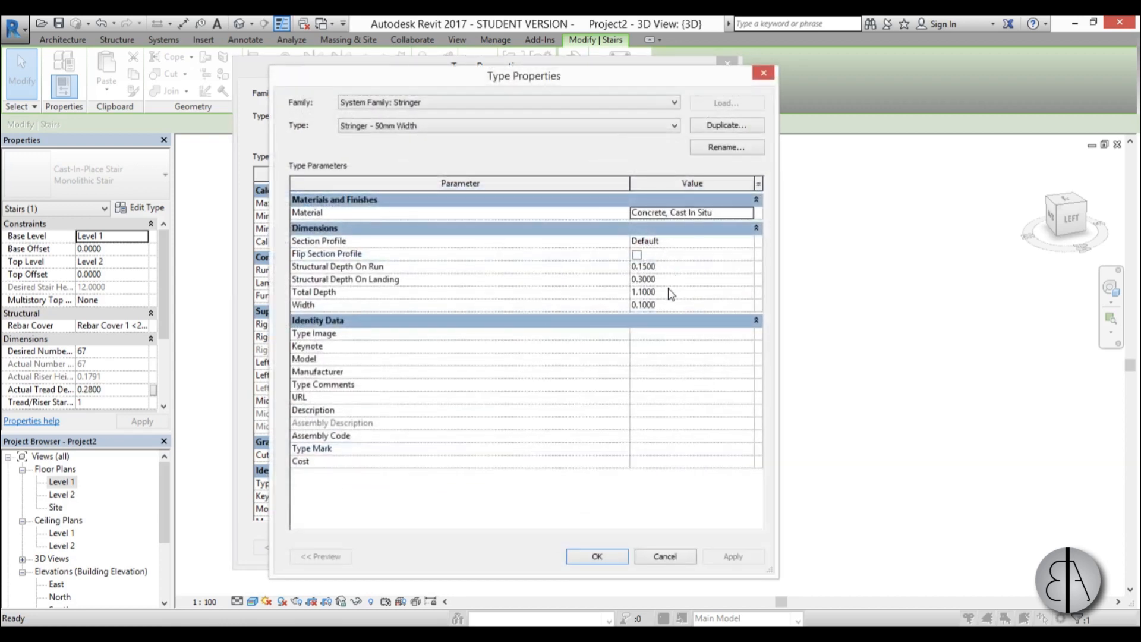
click(644, 291)
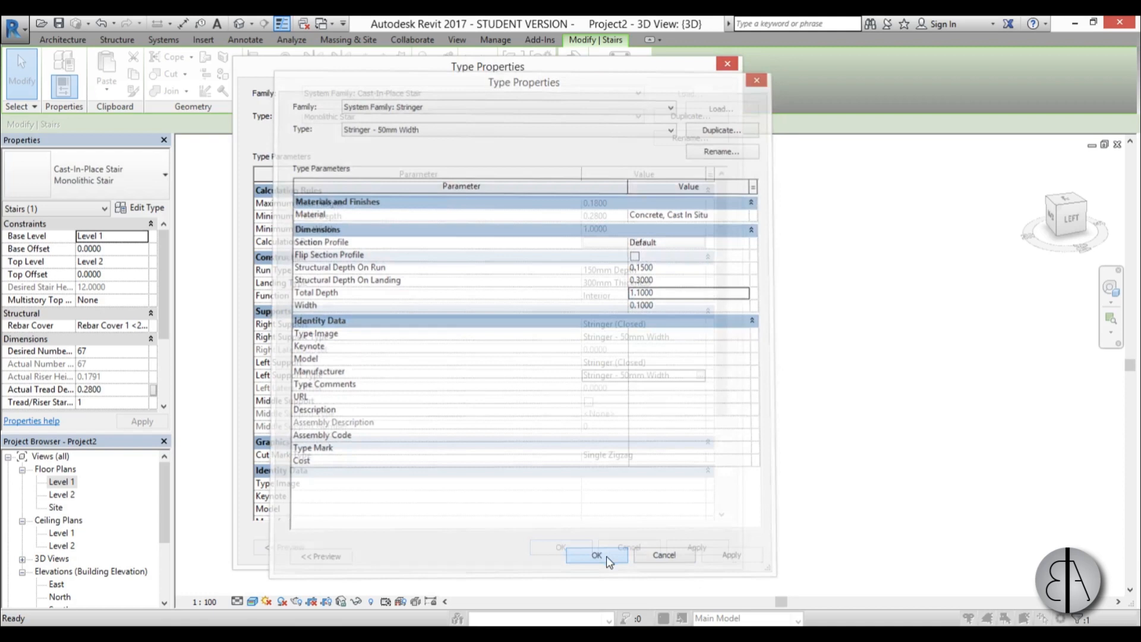
click(597, 555)
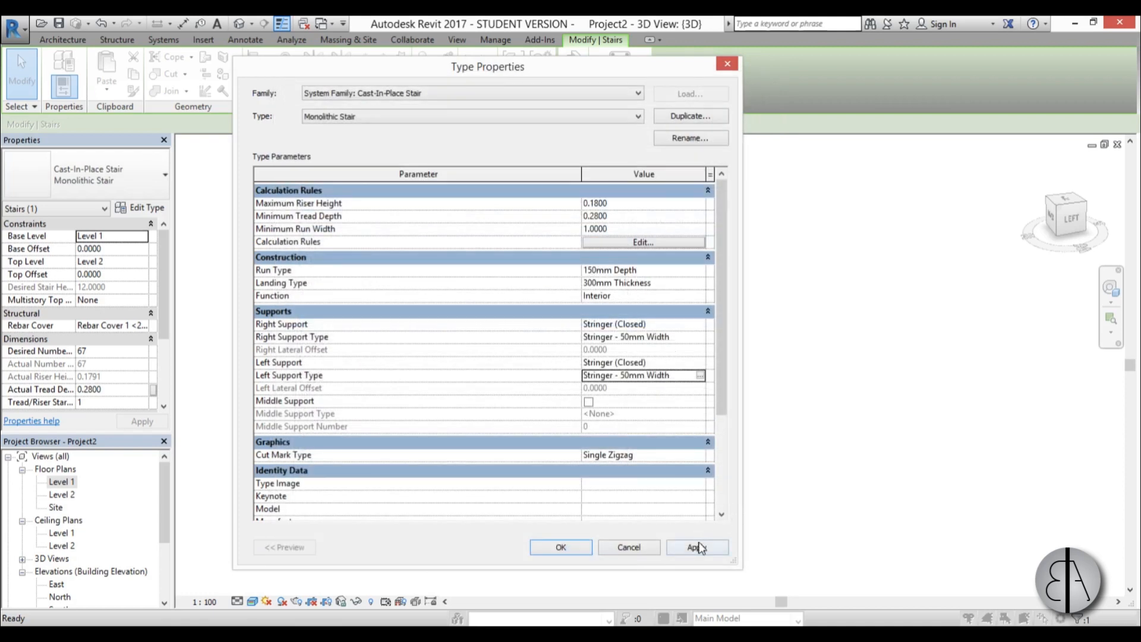
click(560, 546)
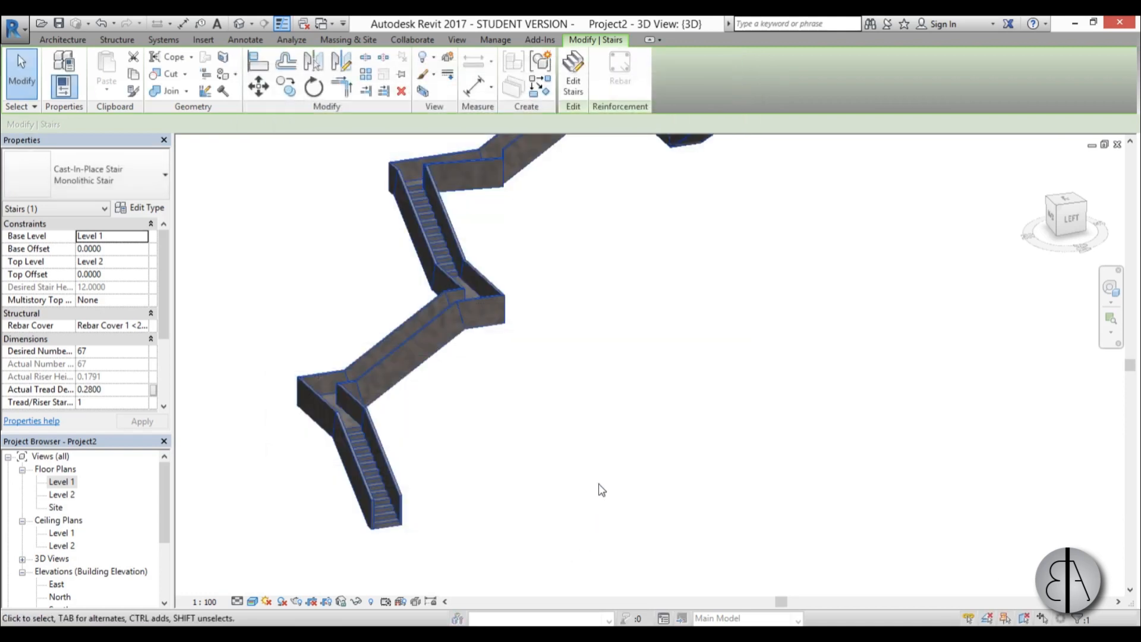